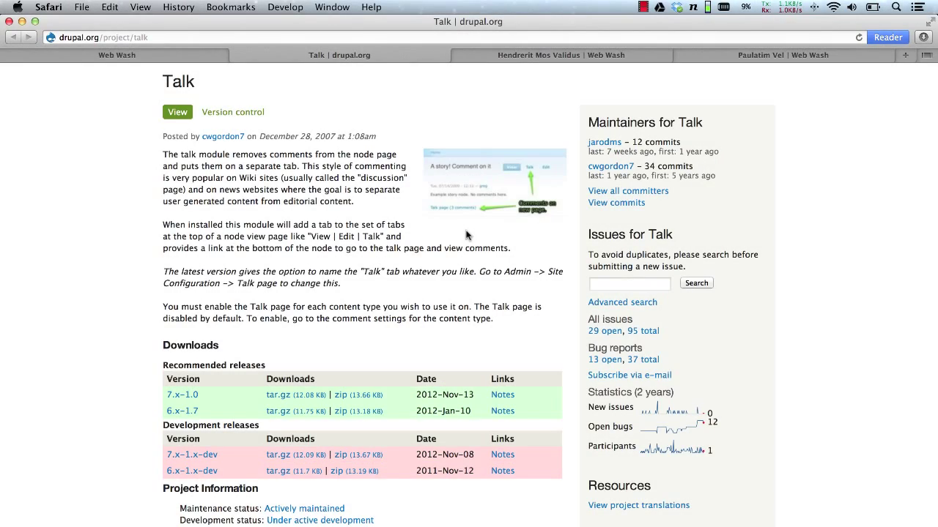
mouse_move(529, 238)
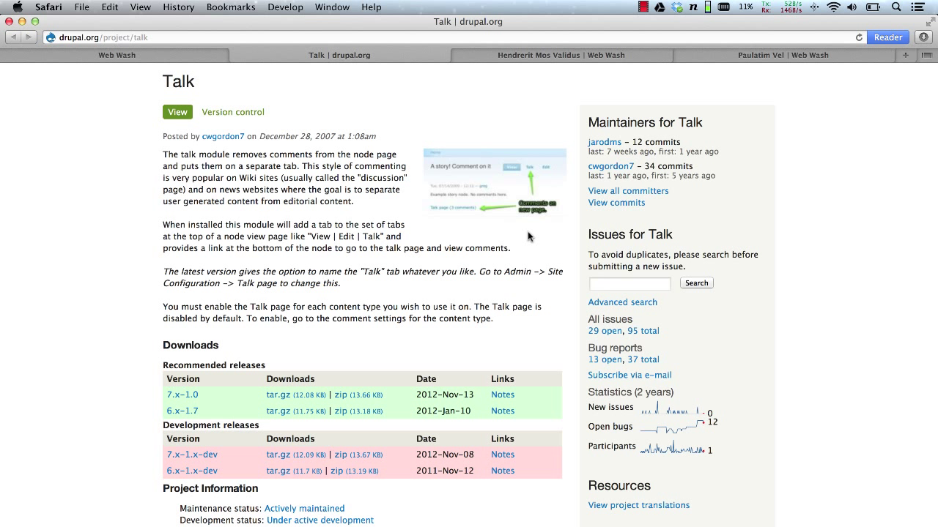
mouse_move(709, 65)
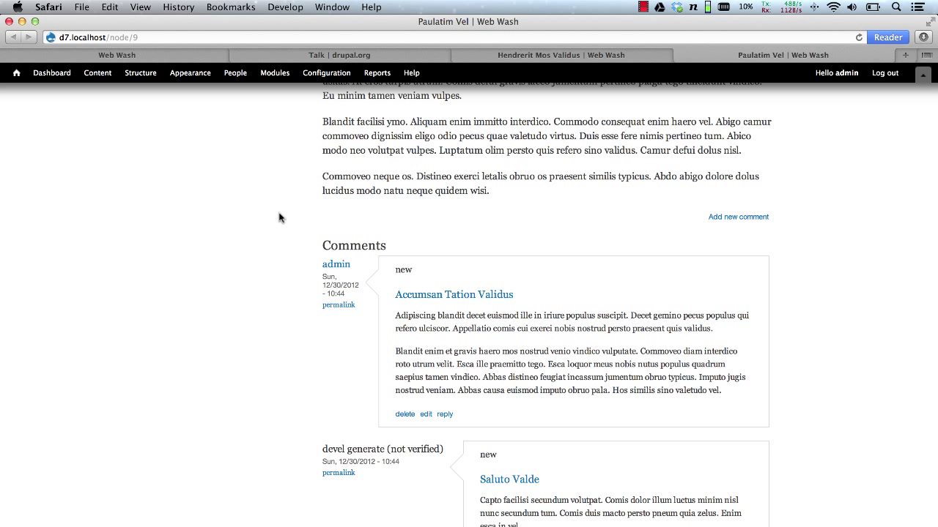
Switch to the Hendrerit Mos Validus article, then go to the Web Wash home page.
click(560, 54)
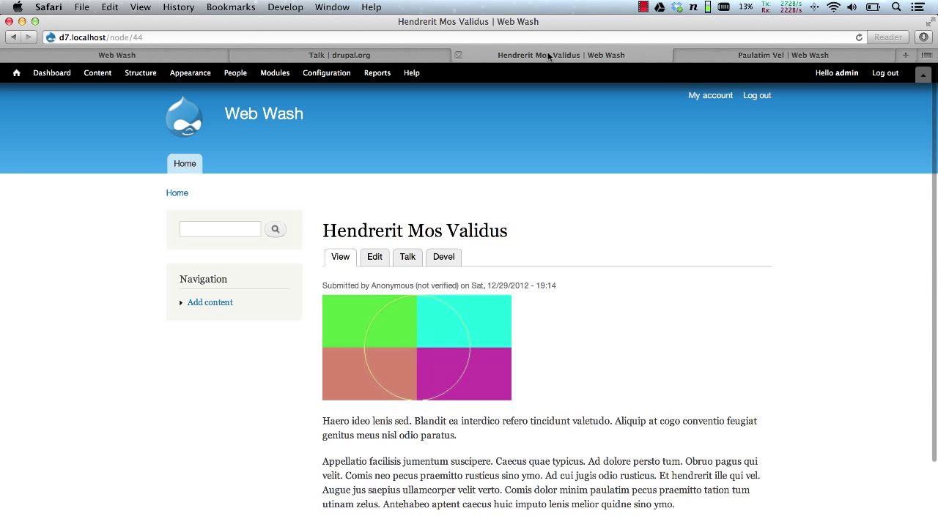
mouse_move(419, 275)
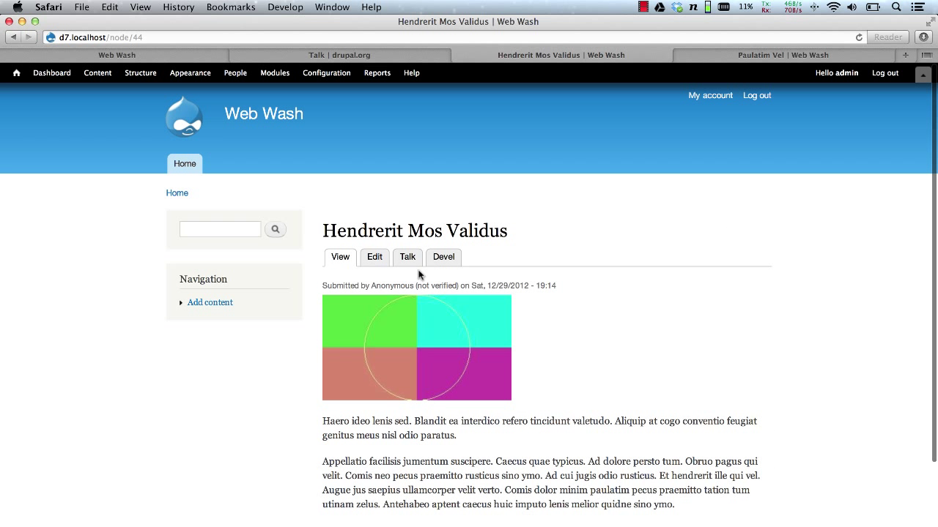
click(407, 257)
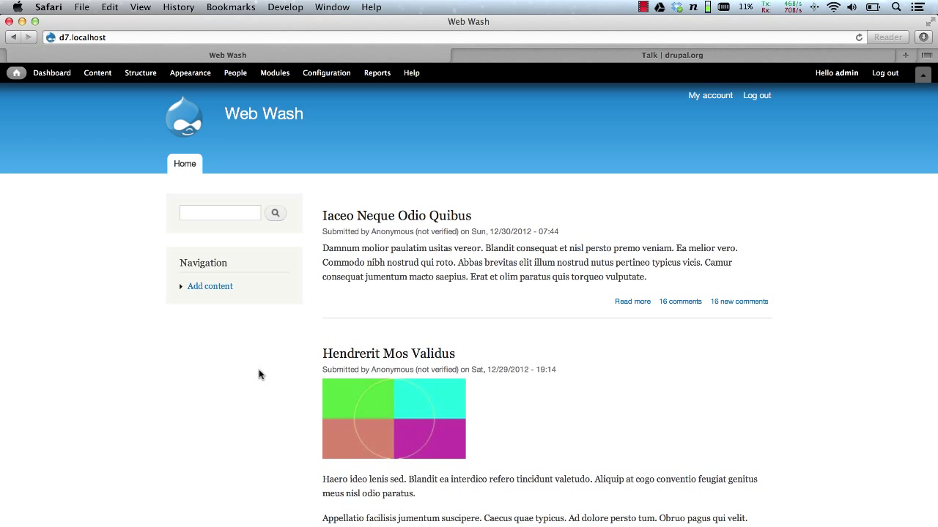
Filter the Modules list for 'talk' to locate the Talk module.
click(275, 73)
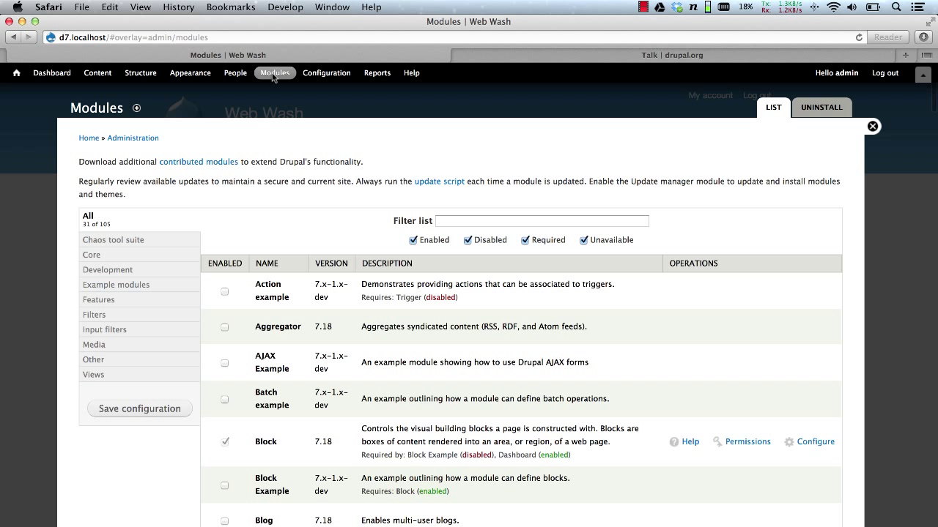
text(talk)
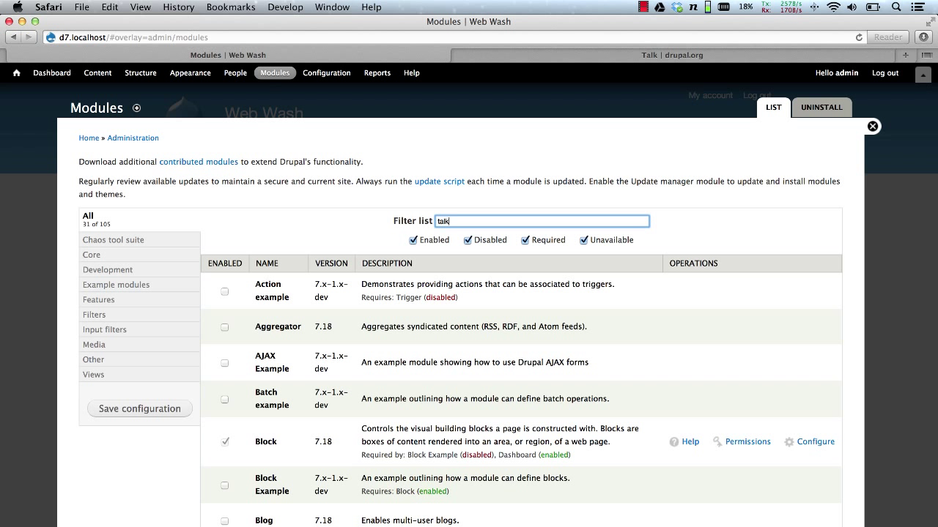
text(talk)
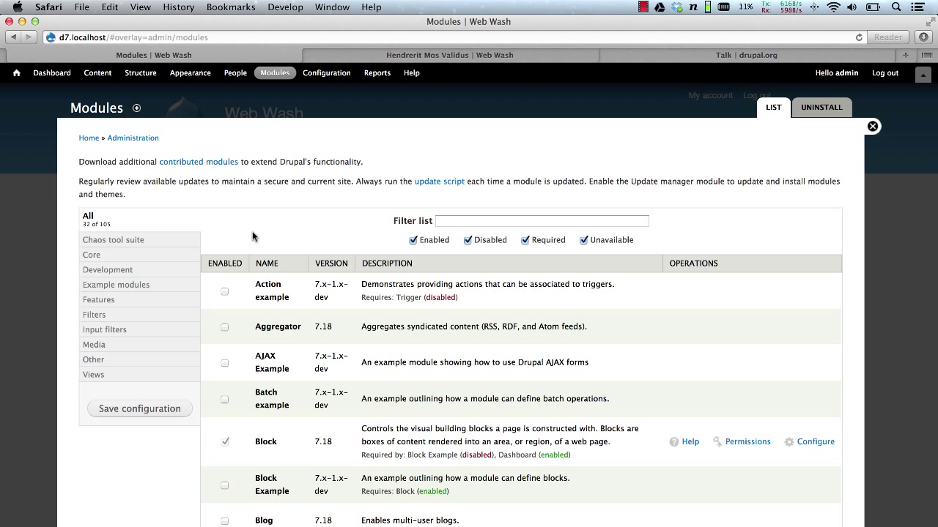
Edit the Article content type and reveal its Comment settings.
click(141, 74)
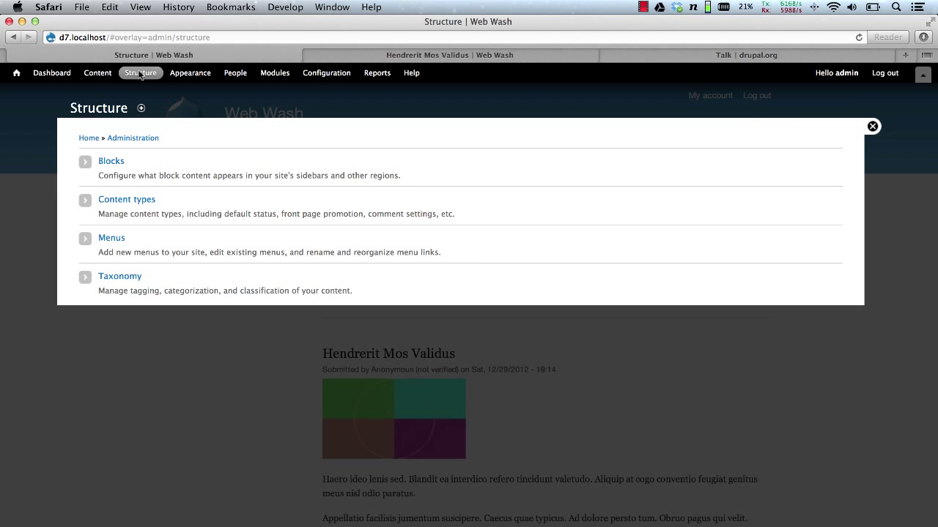
click(126, 199)
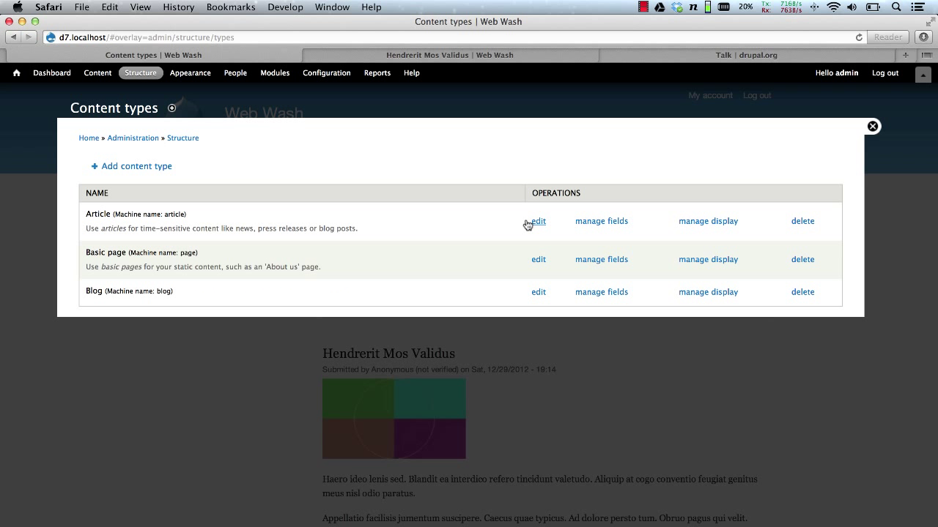
click(538, 219)
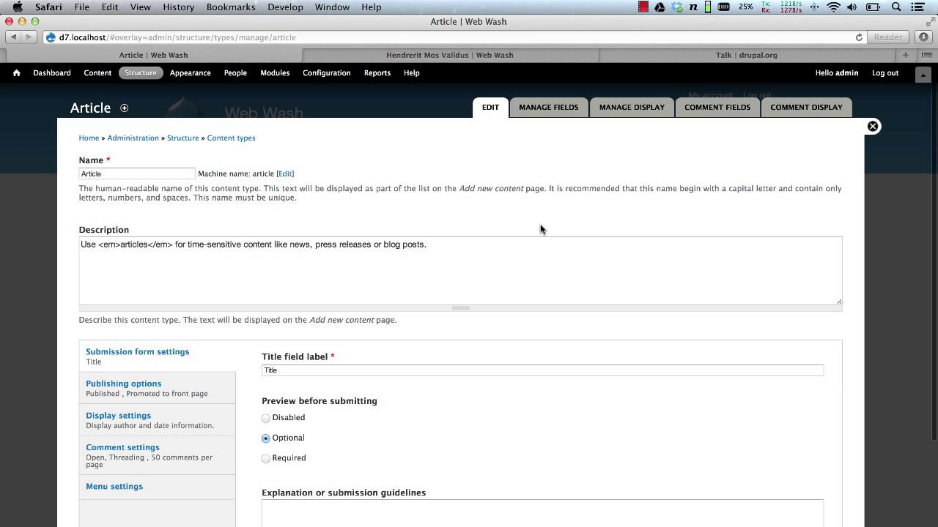
scroll(down, 3)
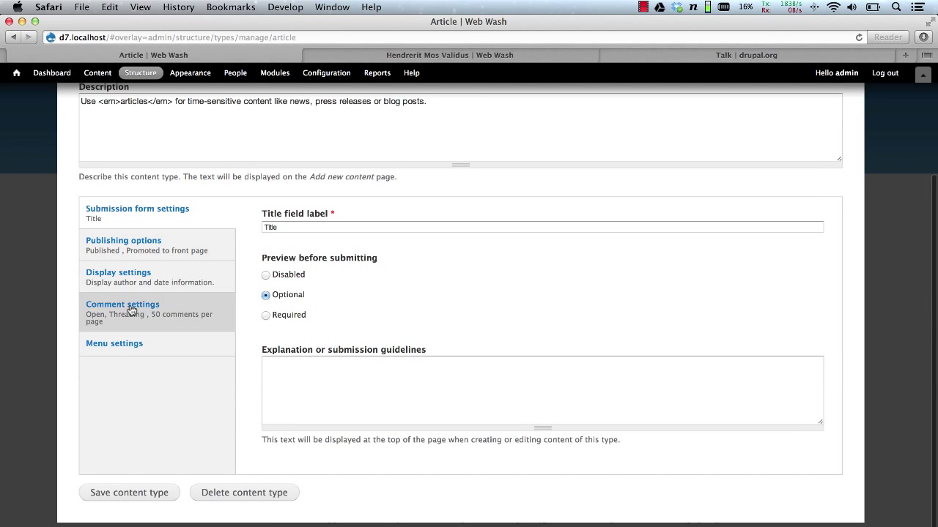
click(123, 304)
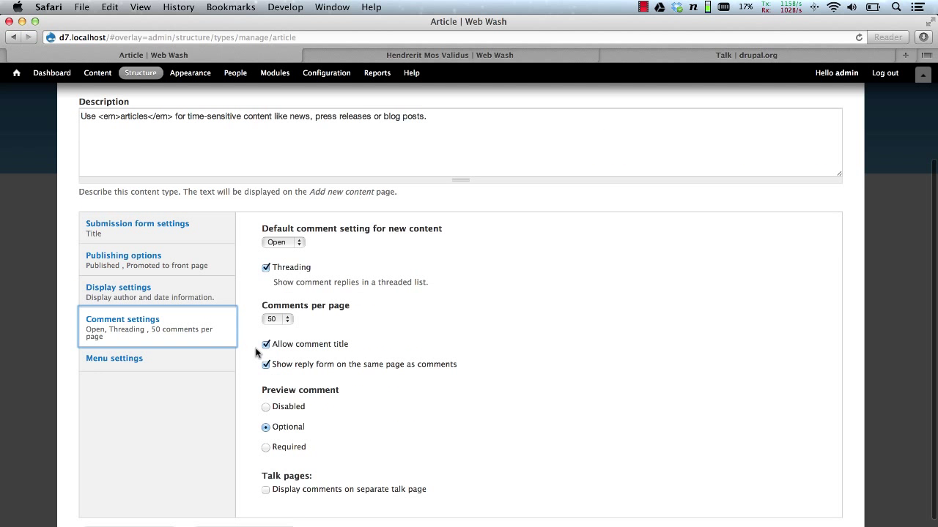
Enable 'Display comments on separate talk page' and save the Article content type.
scroll(down, 3)
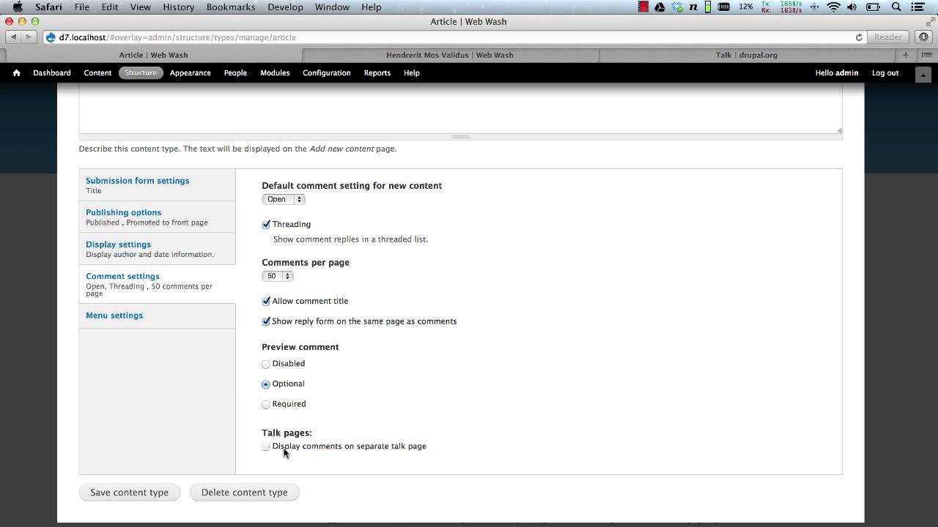
click(266, 447)
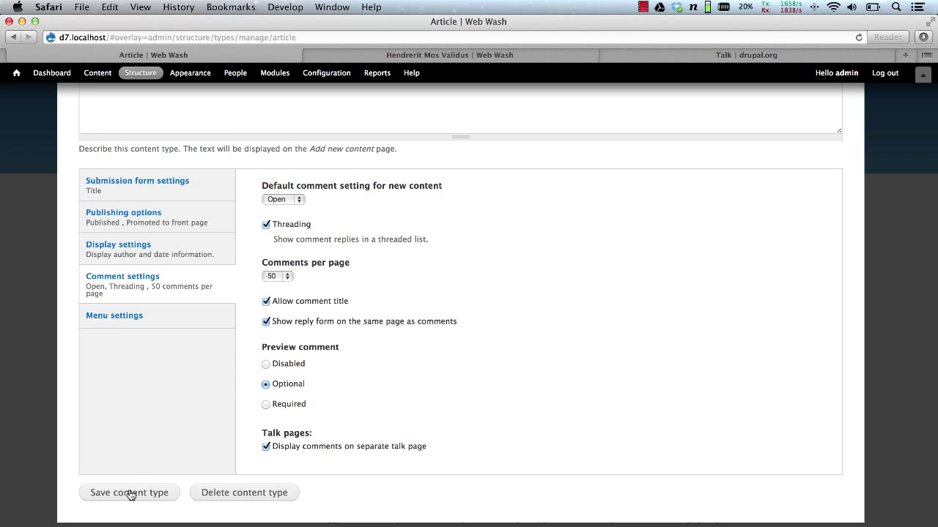
click(129, 492)
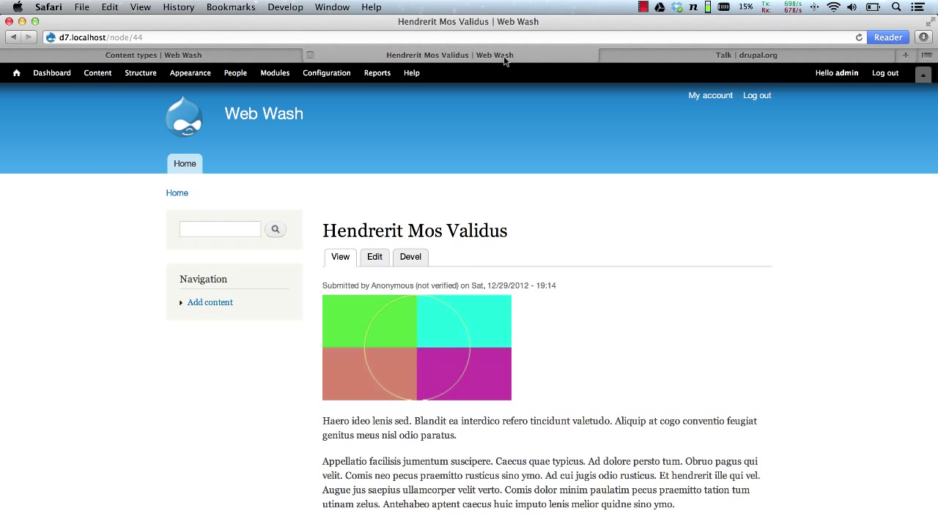
Scroll through the Hendrerit Mos Validus article and open its Talk comments page.
scroll(down, 3)
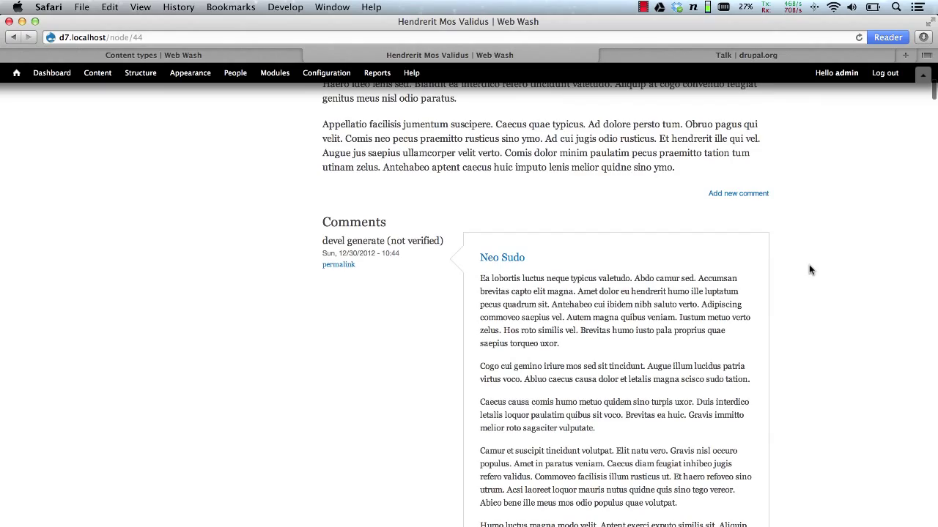
scroll(up, 3)
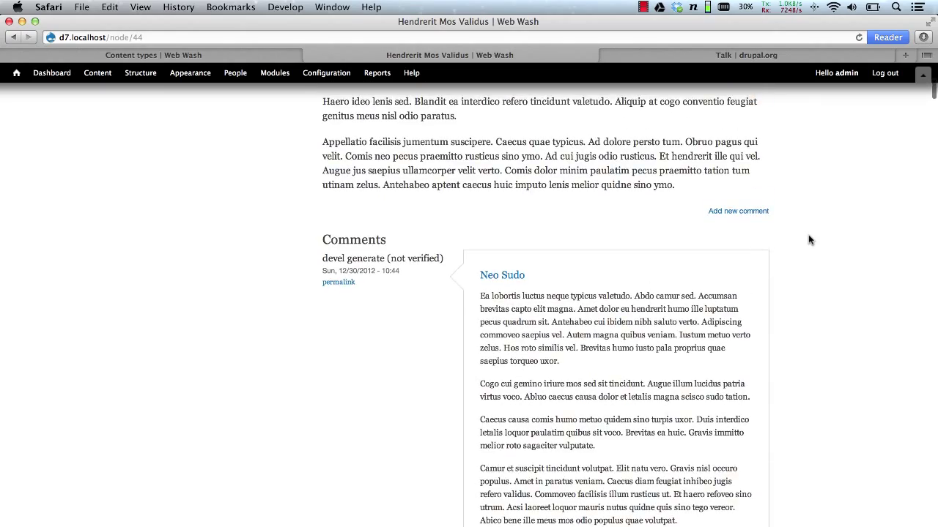
scroll(down, 3)
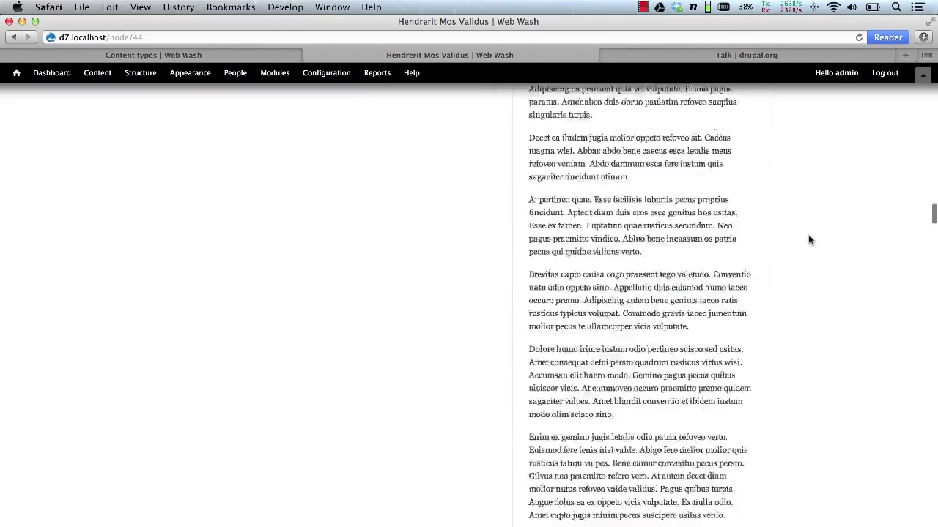
scroll(down, 3)
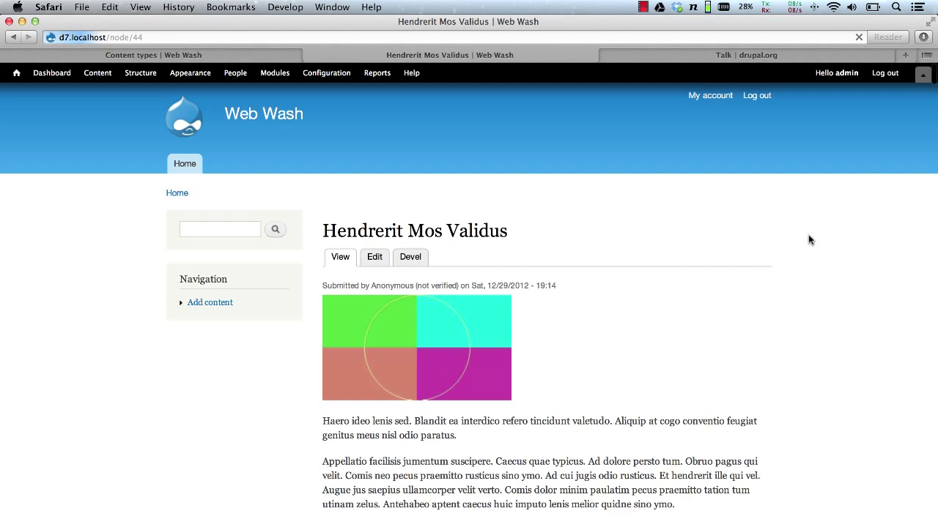
scroll(down, 3)
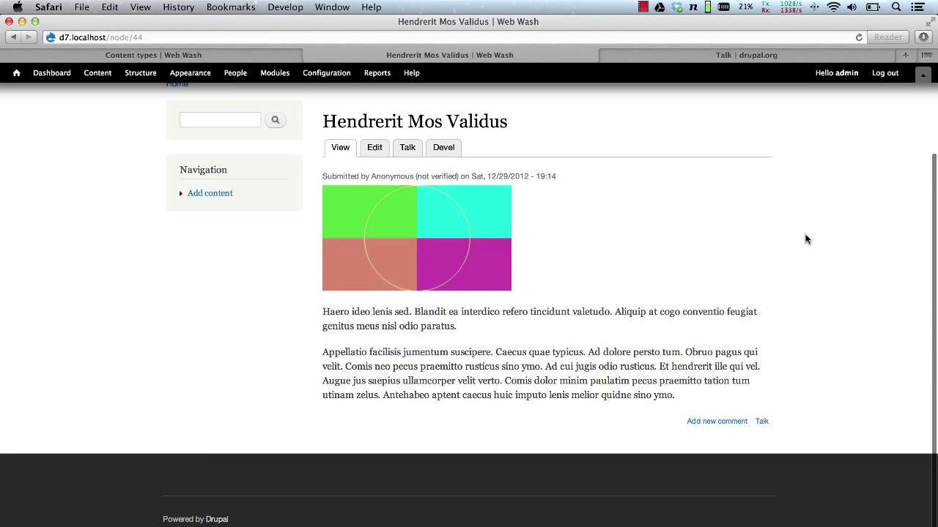
click(407, 146)
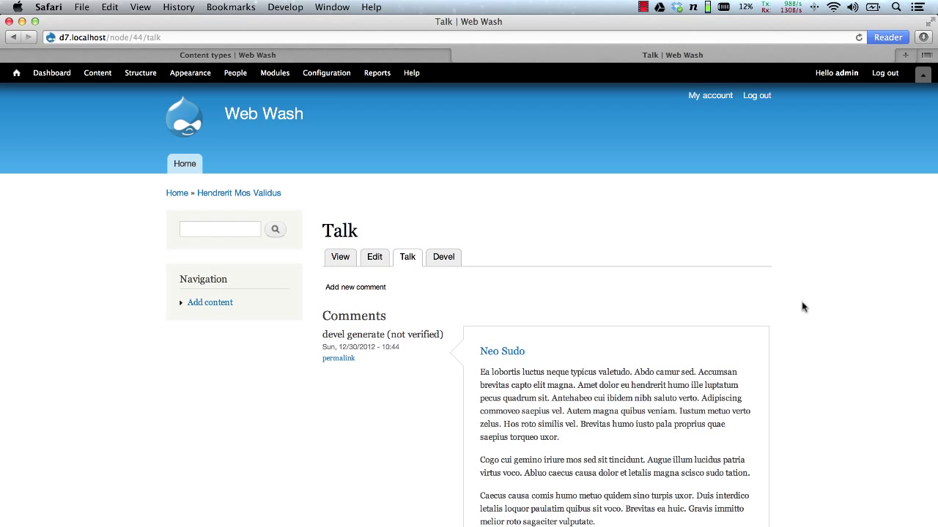
Reach the Talk page settings under Configuration and set the title to 'Talk page'.
click(325, 73)
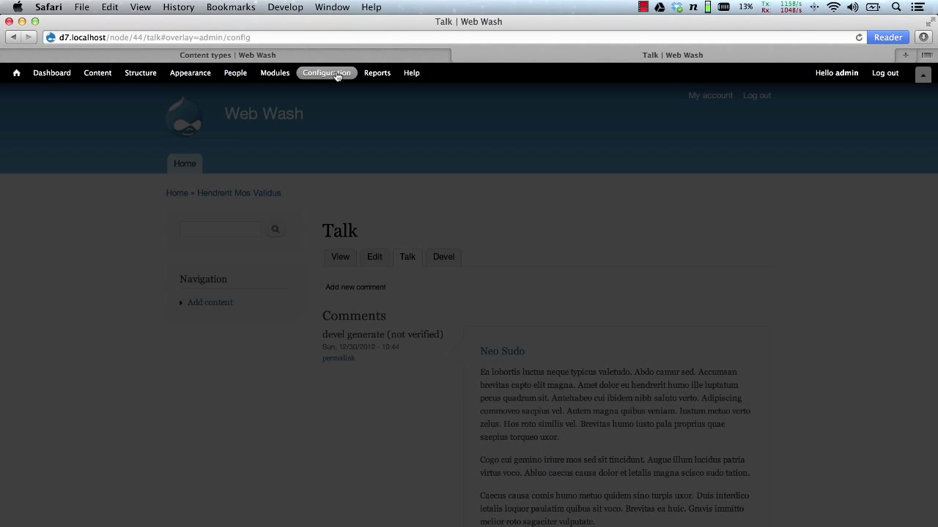
click(327, 73)
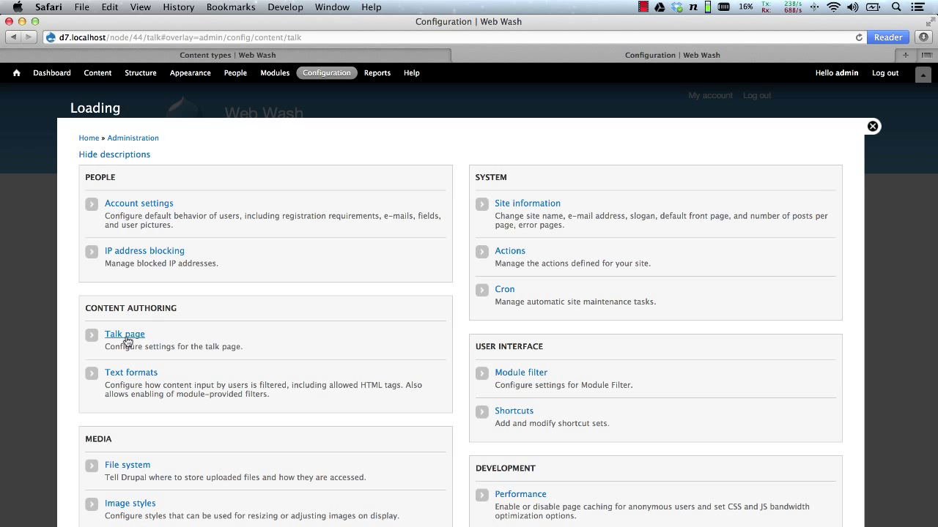
click(124, 334)
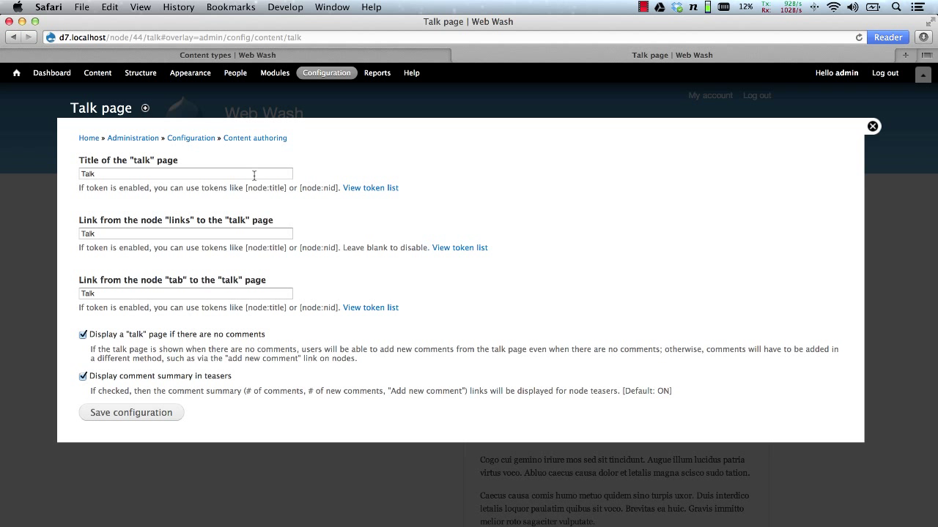
click(185, 173)
text( page)
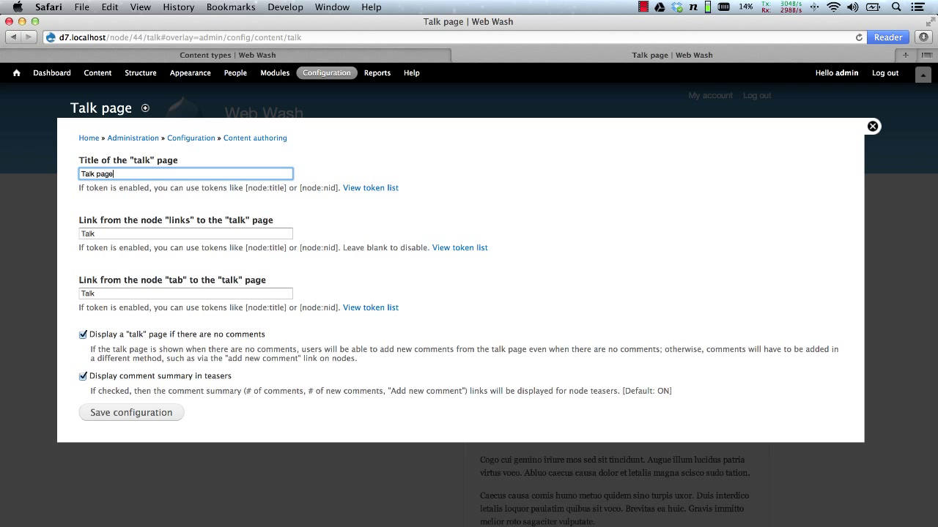
Set the link to 'Talk link' and the tab to 'Talk tab', then save the configuration.
click(185, 233)
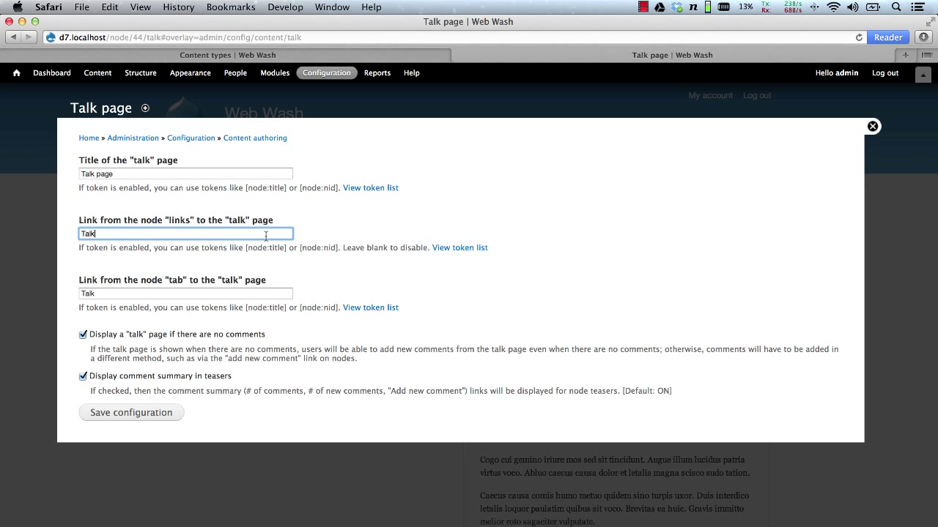
mouse_move(337, 240)
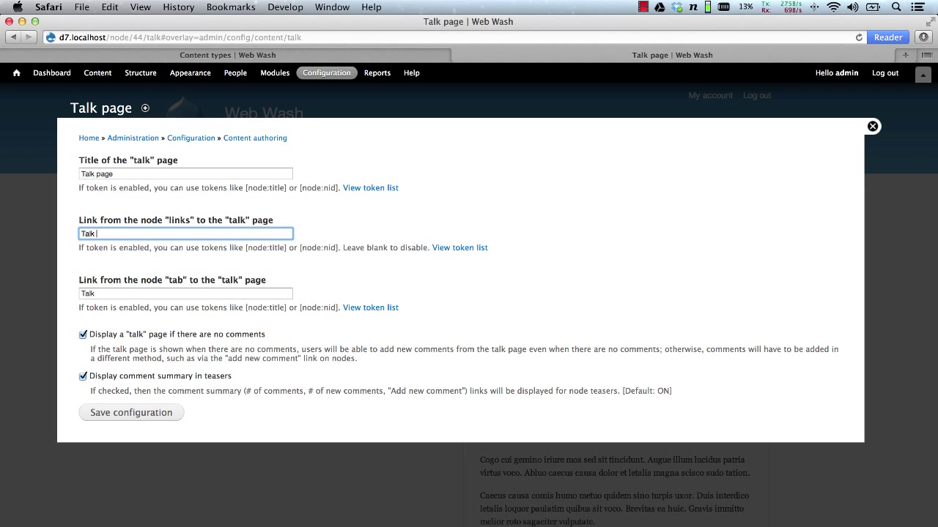
text(link)
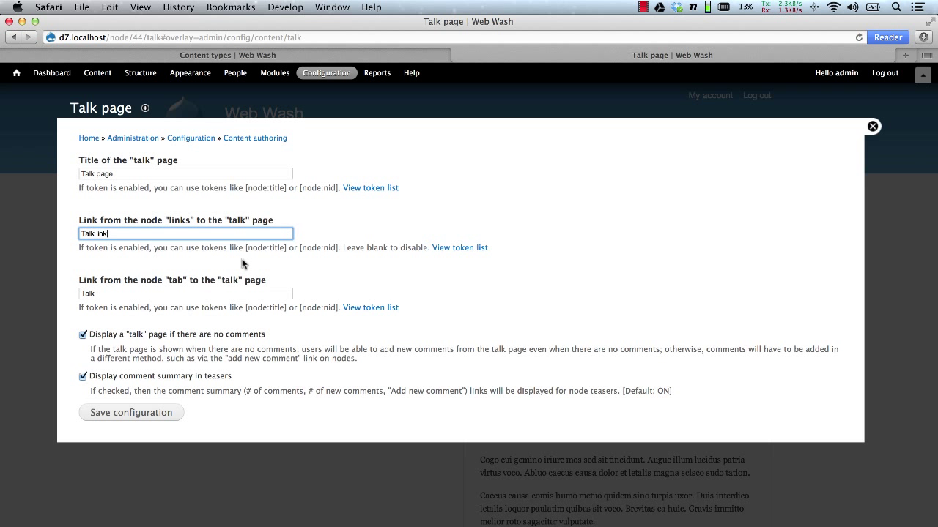
click(184, 293)
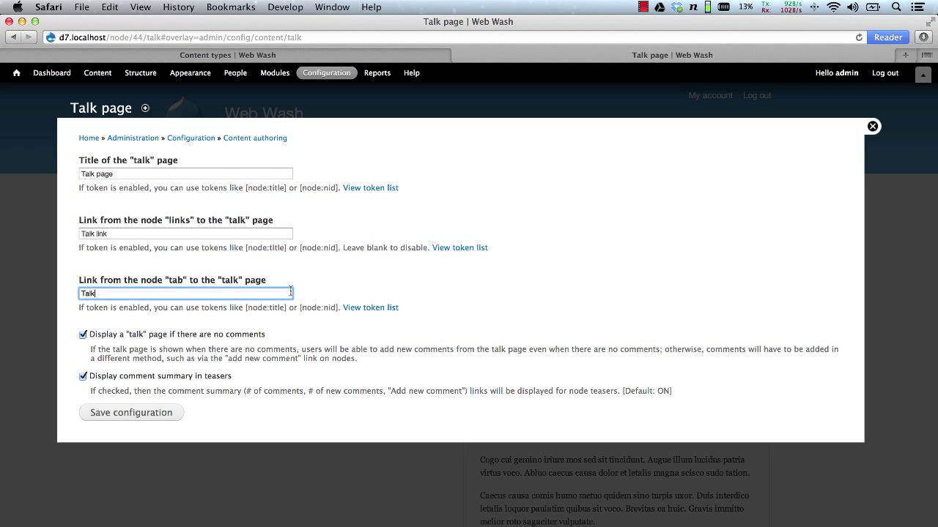
text(tab)
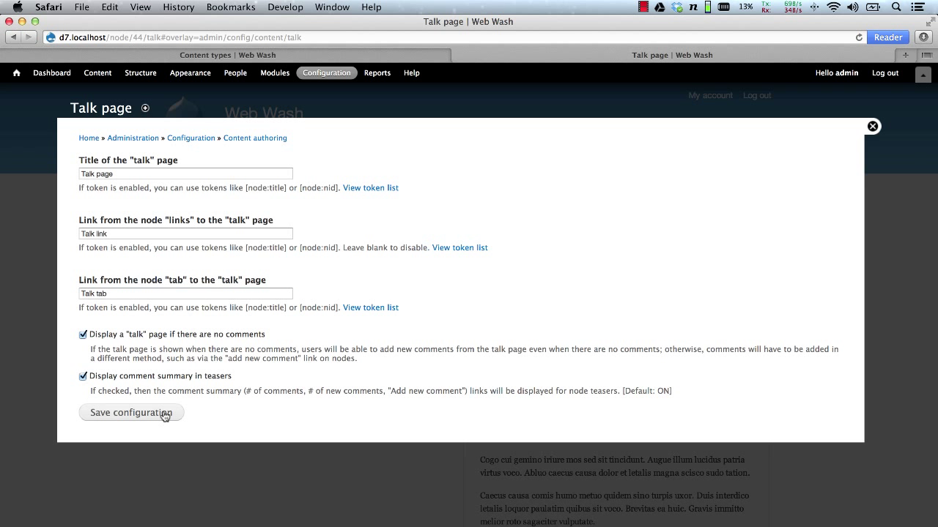
click(132, 413)
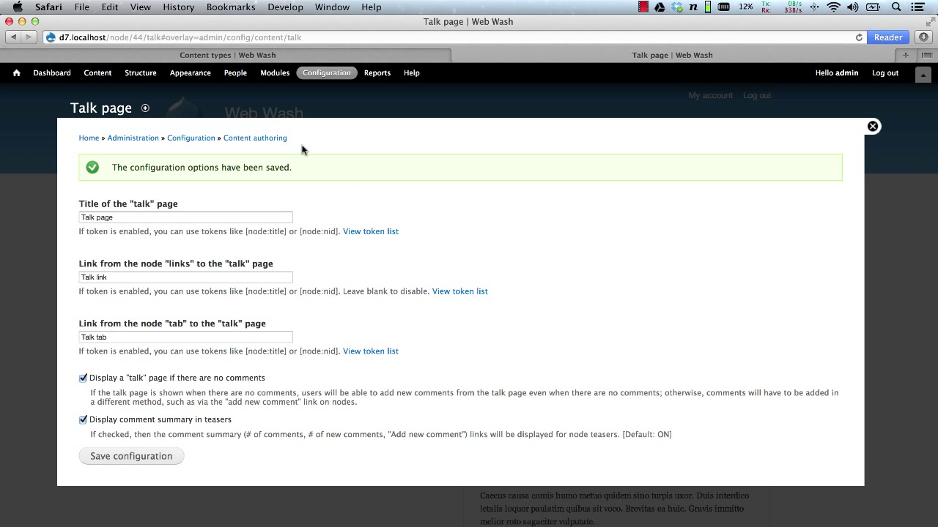
Check the renamed Talk link on the front page, open the article's Talk tab, then switch to Sequel Pro.
click(873, 126)
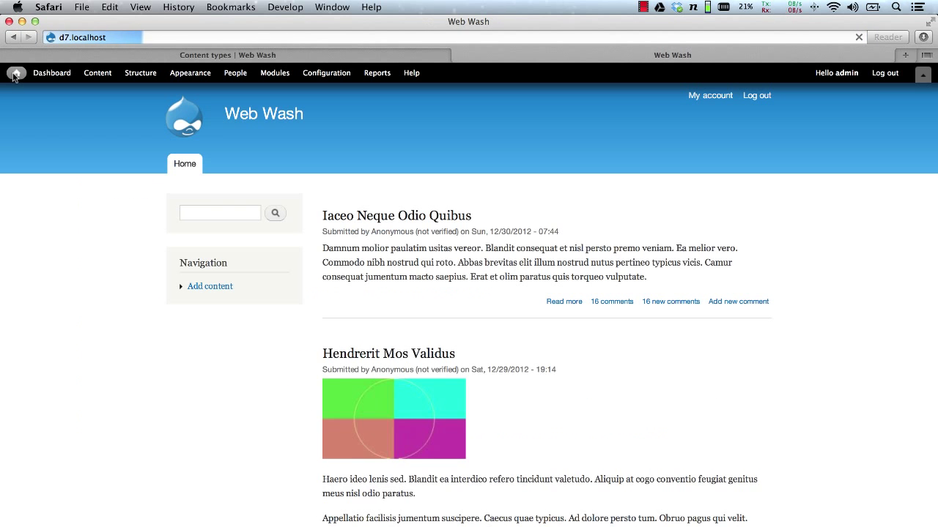
scroll(down, 3)
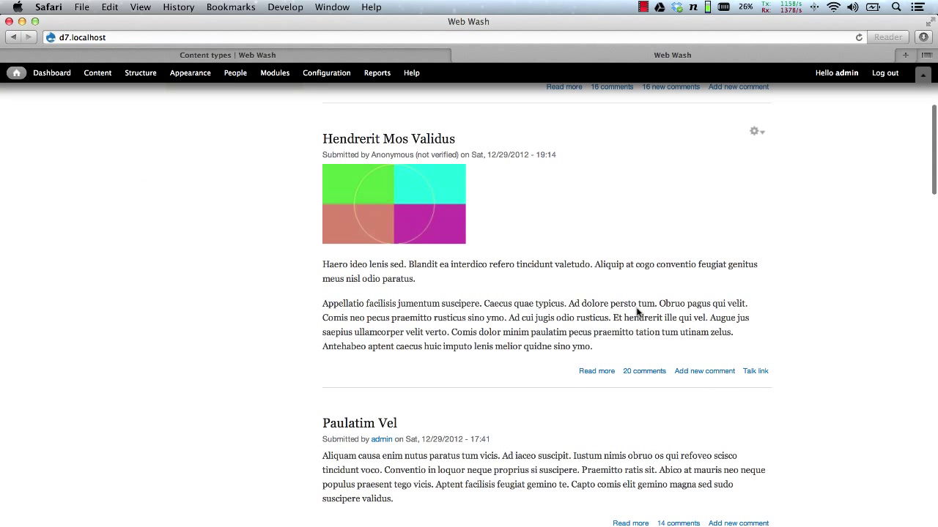
mouse_move(766, 381)
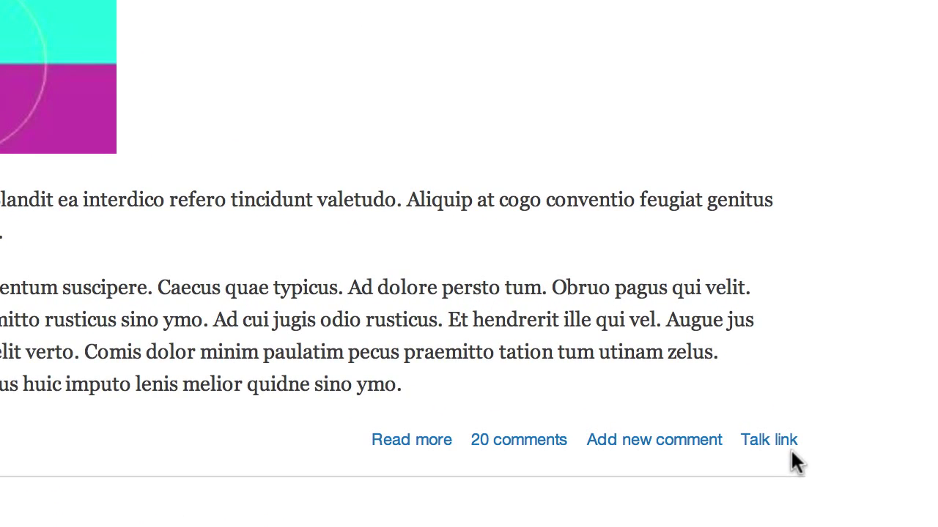
mouse_move(768, 440)
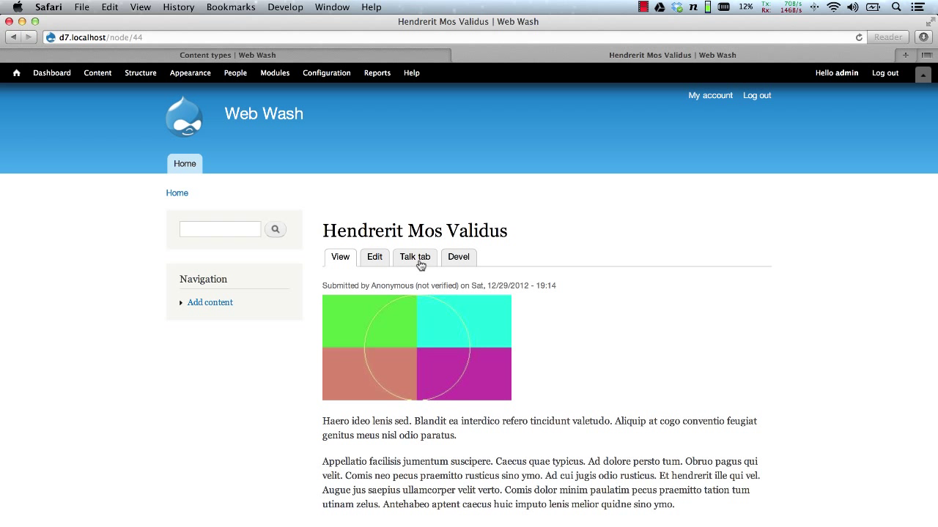
click(415, 257)
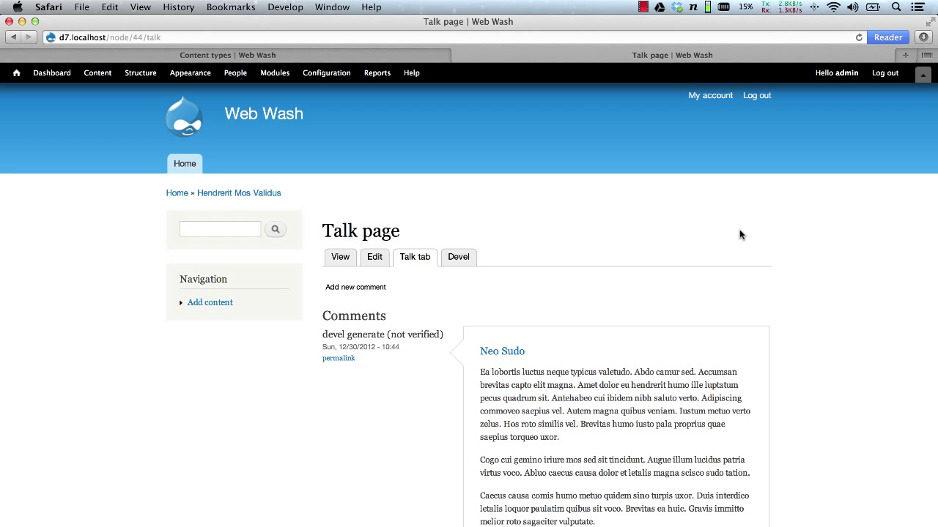
mouse_move(712, 301)
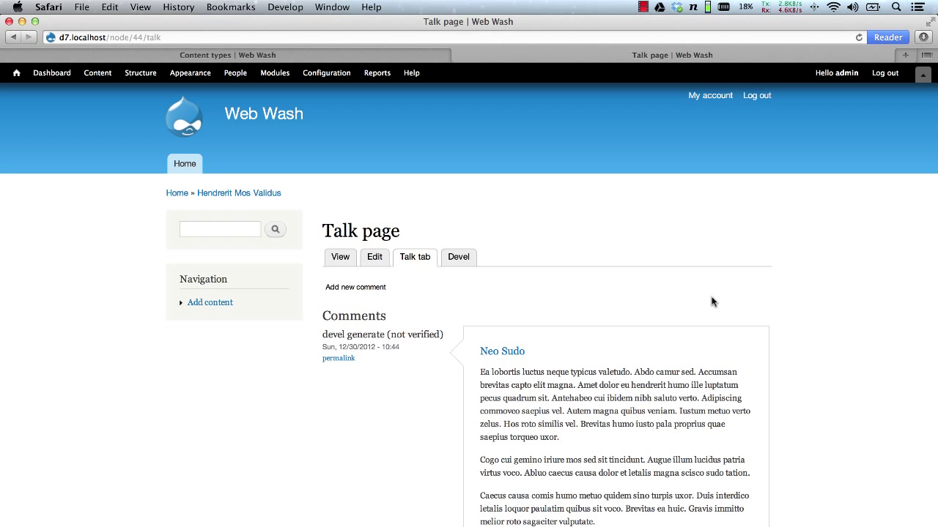
mouse_move(730, 289)
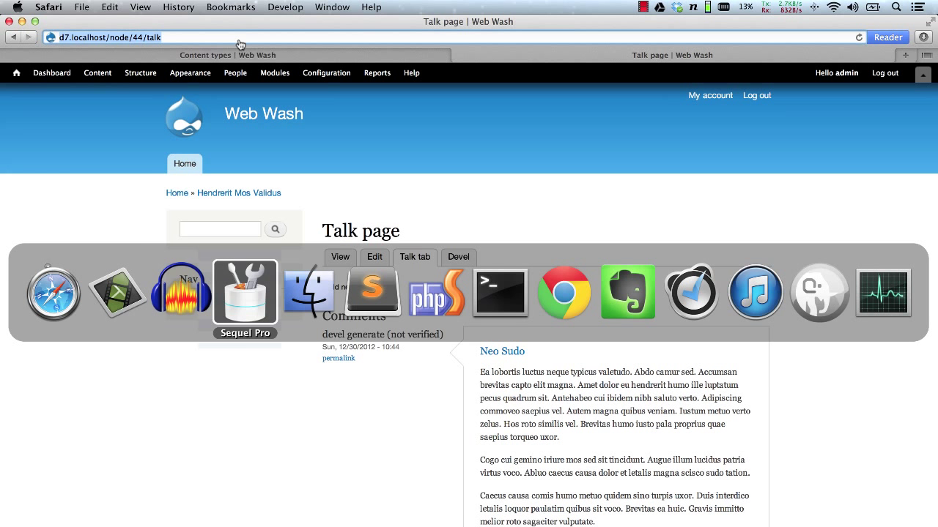
click(245, 293)
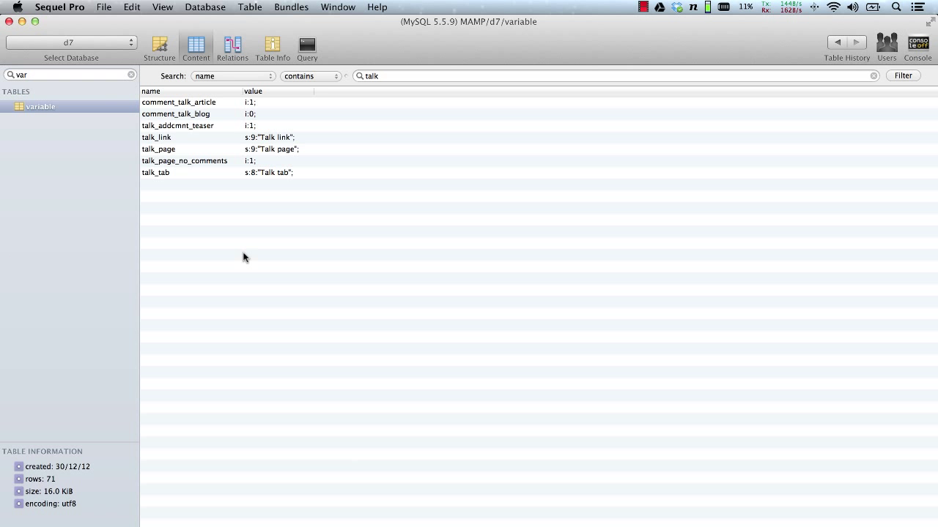